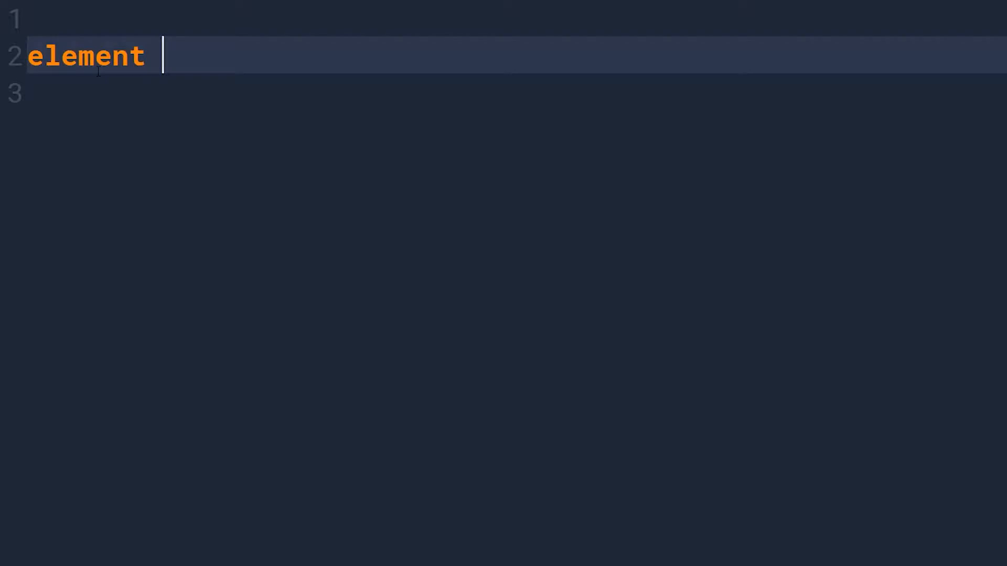
# Write the Sand element with colour "yellow" in SpaceTode
pyautogui.write('Sand {')
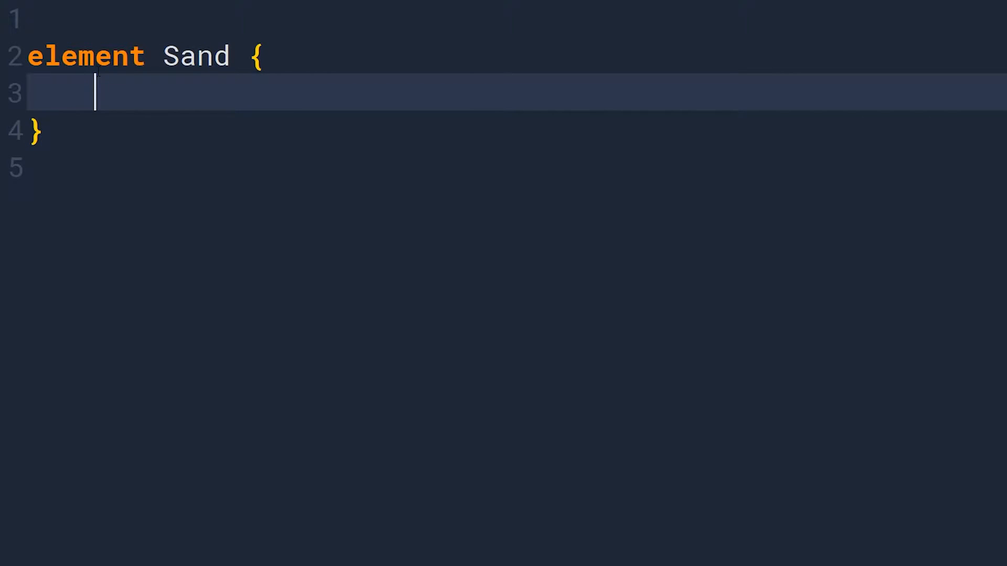
pyautogui.write('colour "yellow"')
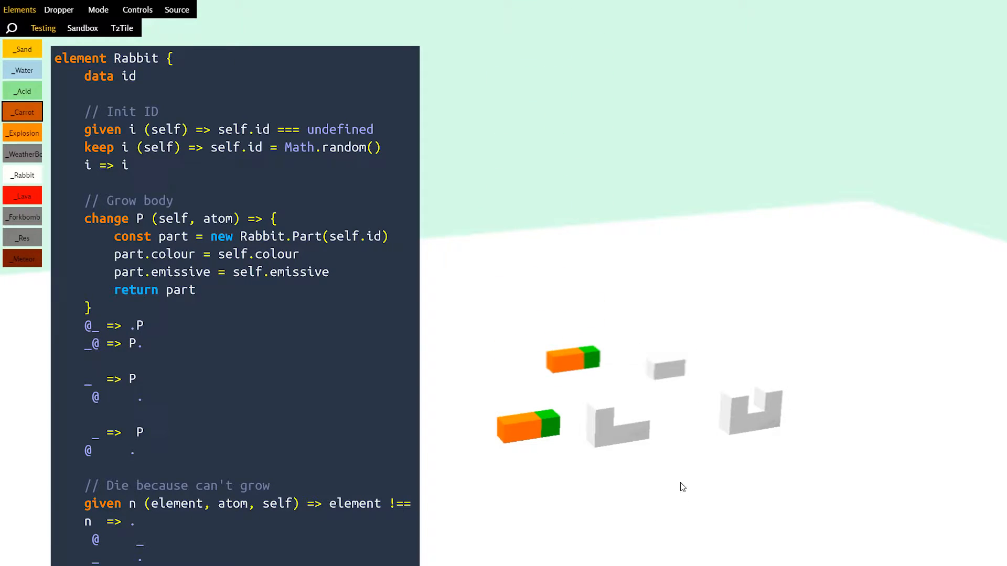
# Select the Rabbit element so its SpaceTode source shows beside the simulation
pyautogui.click(22, 49)
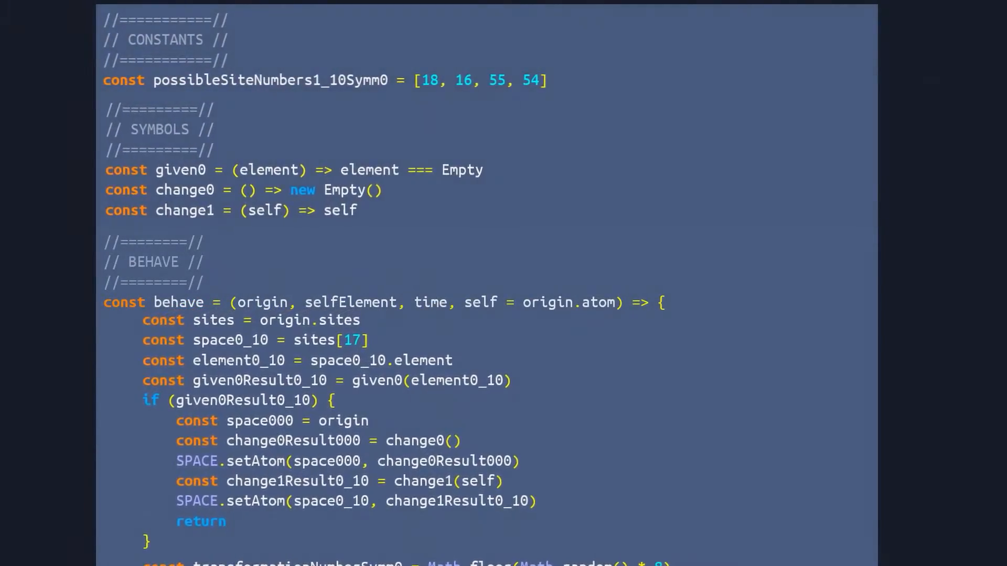
# Scroll past CONSTANTS and SYMBOLS to the generated behave function for Sand
pyautogui.scroll(-3)
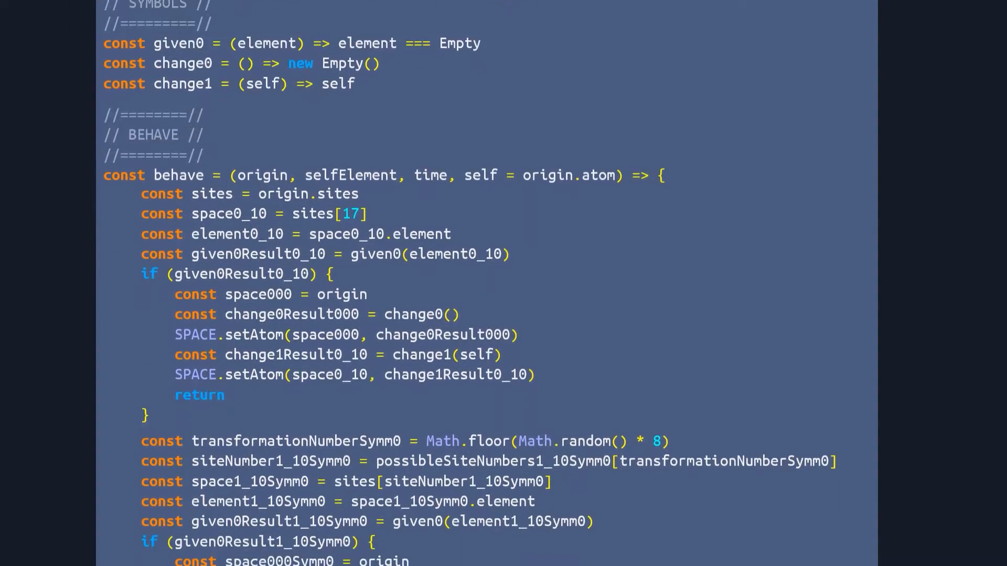
pyautogui.scroll(-3)
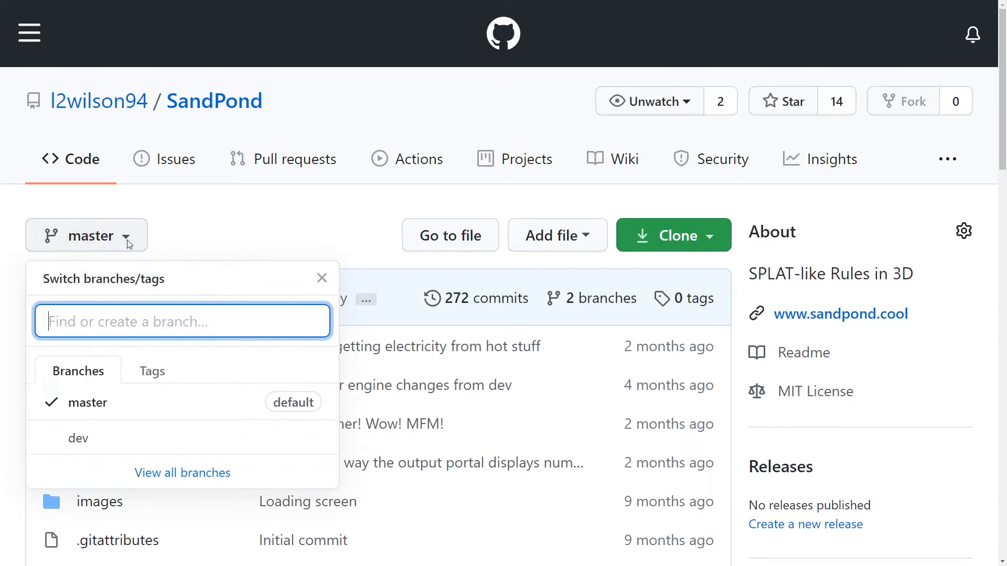
# Choose the dev branch from the SandPond repository's branch dropdown
pyautogui.click(78, 438)
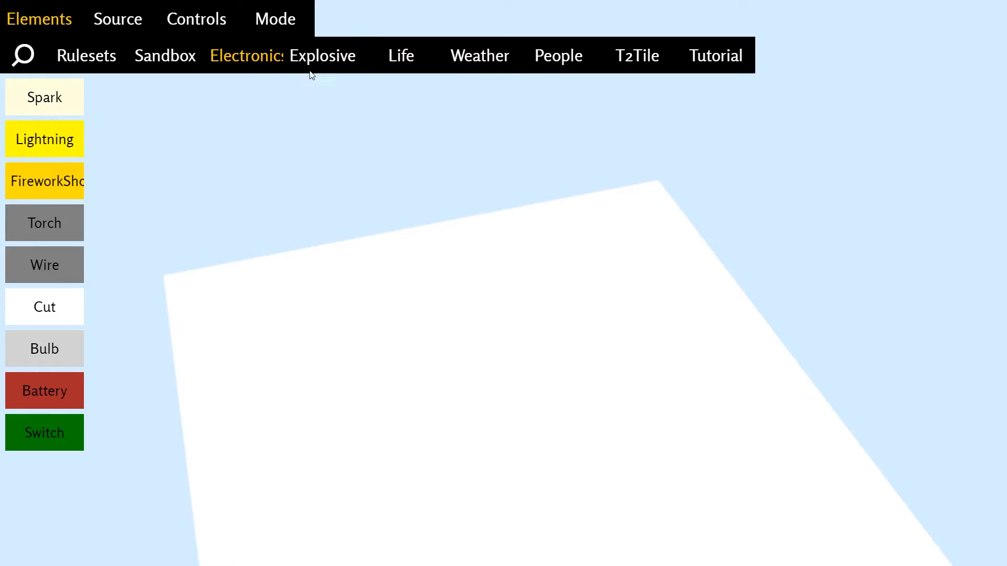
# Show the Electronic collection and the Explosive.js elements file
pyautogui.click(479, 55)
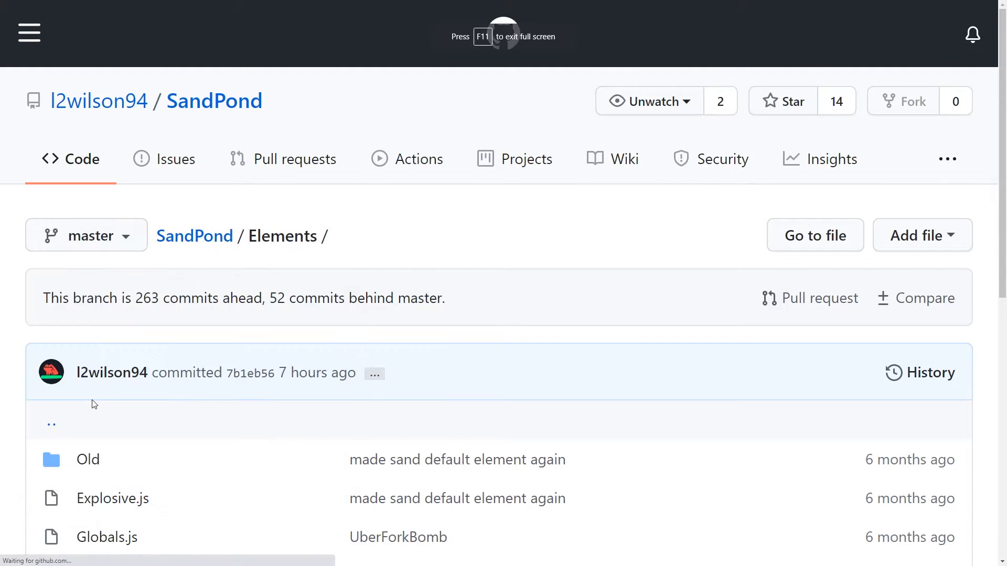
pyautogui.scroll(-3)
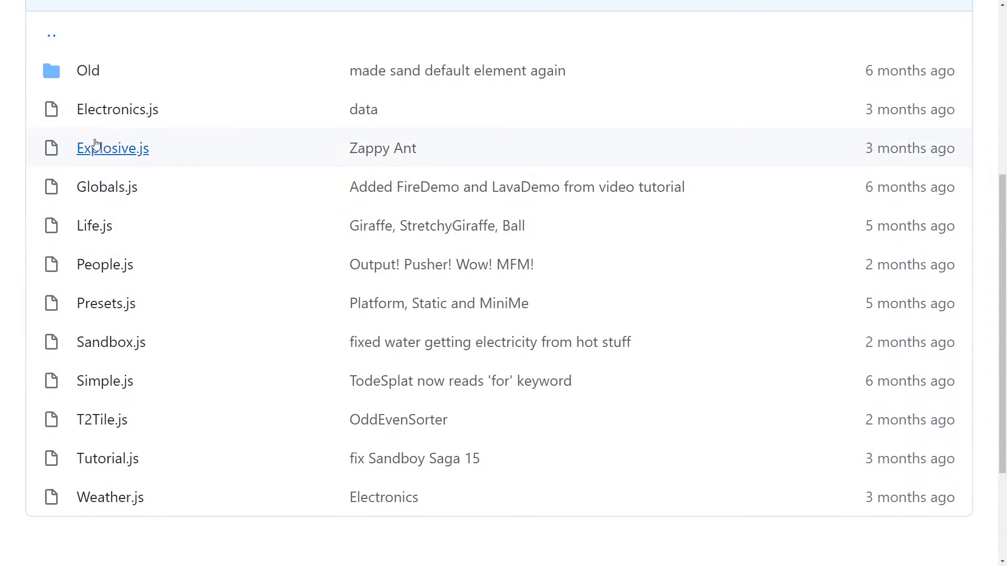
pyautogui.click(112, 149)
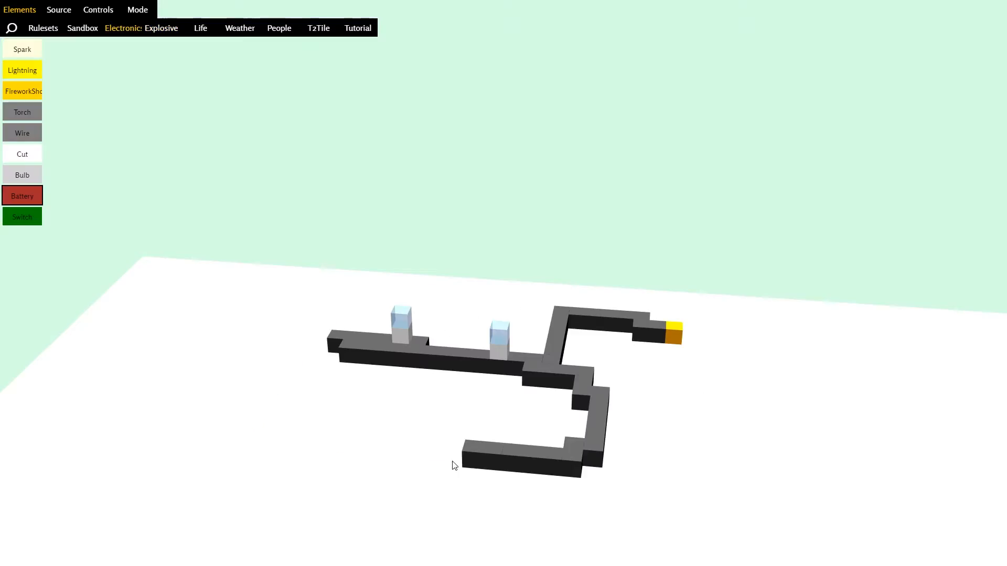
# Show the Weather, T2Tile, Life and People element collections in turn
pyautogui.click(239, 27)
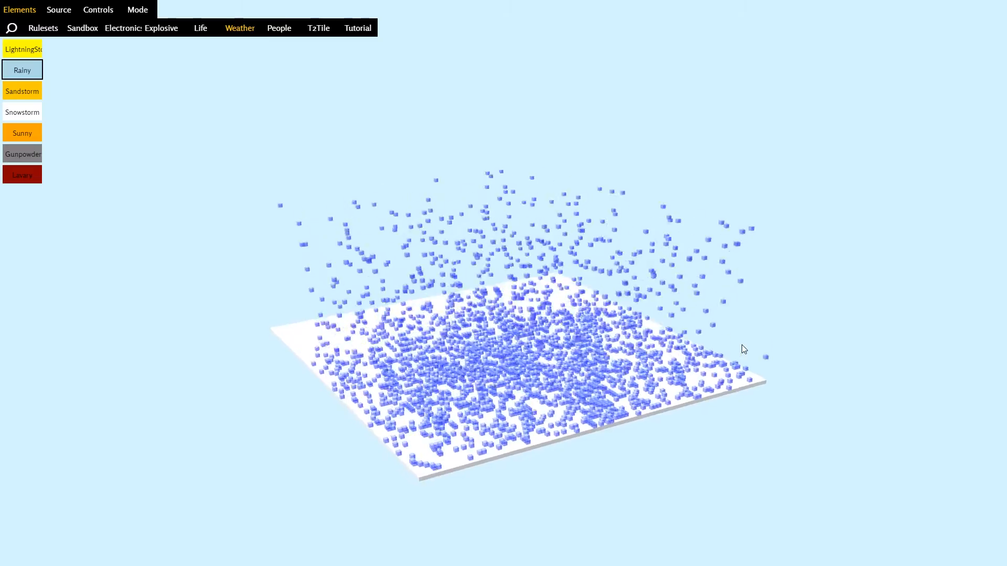
pyautogui.click(318, 27)
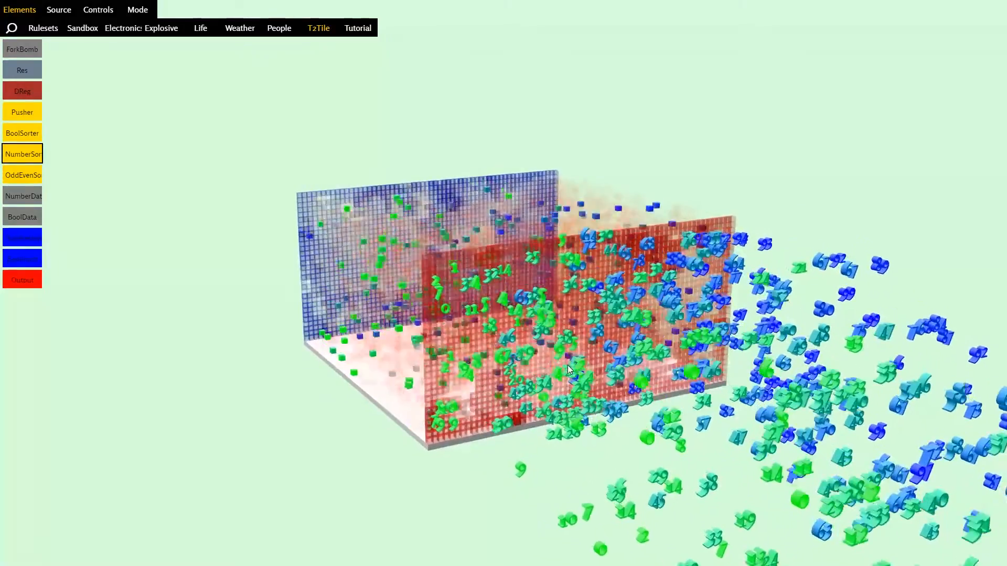
pyautogui.click(200, 28)
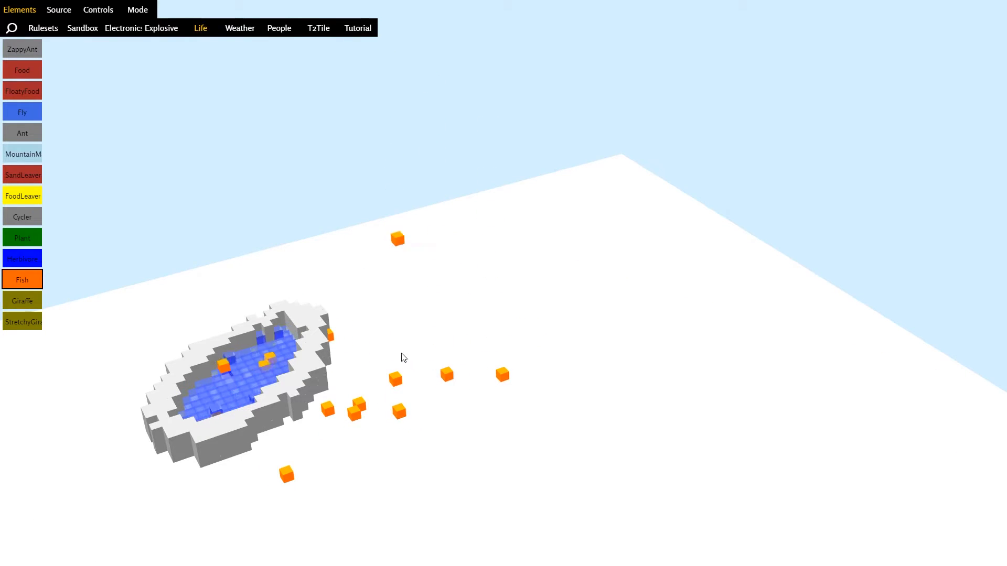
pyautogui.click(279, 27)
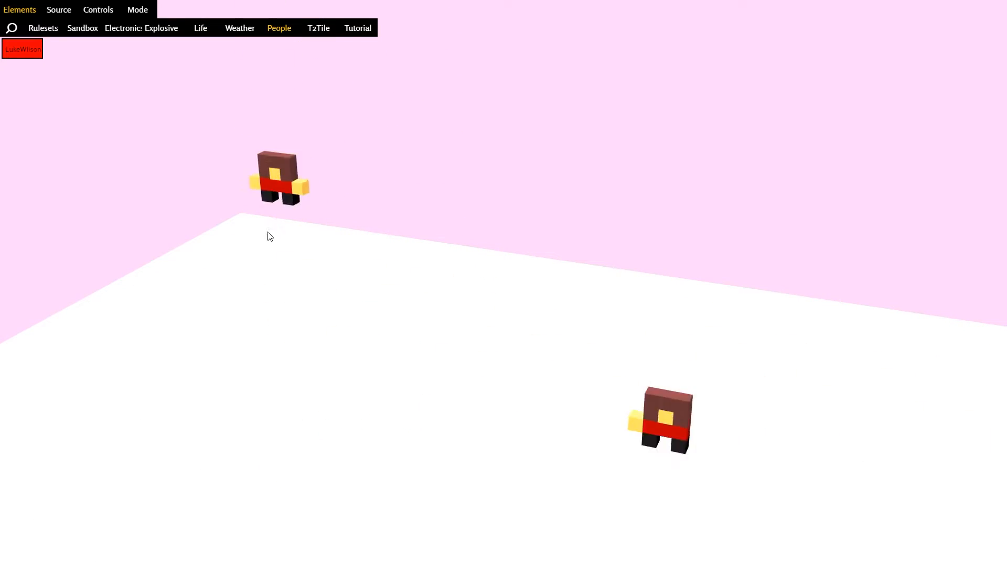
pyautogui.click(201, 27)
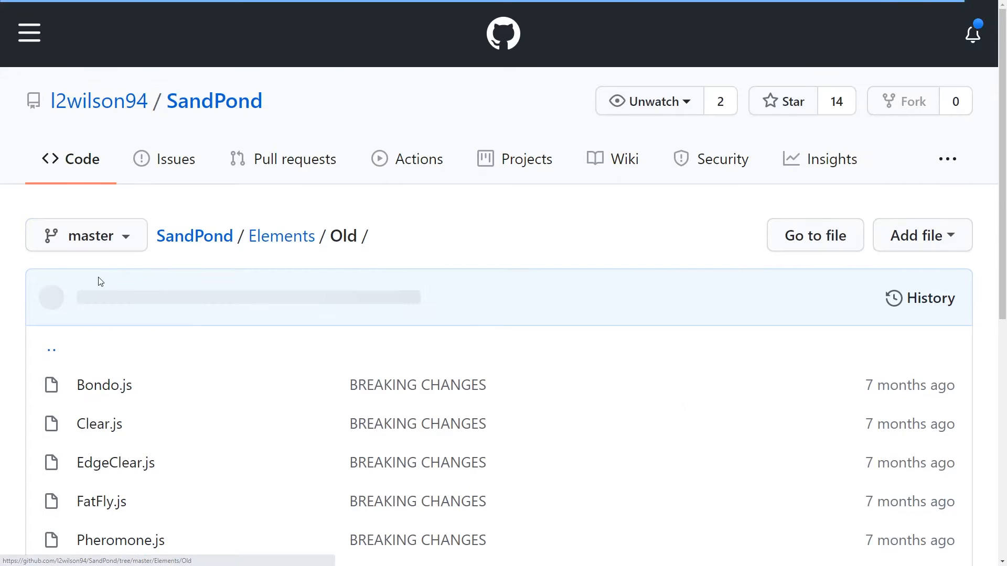
# Open the Old folder of retired elements under Elements on GitHub
pyautogui.scroll(-3)
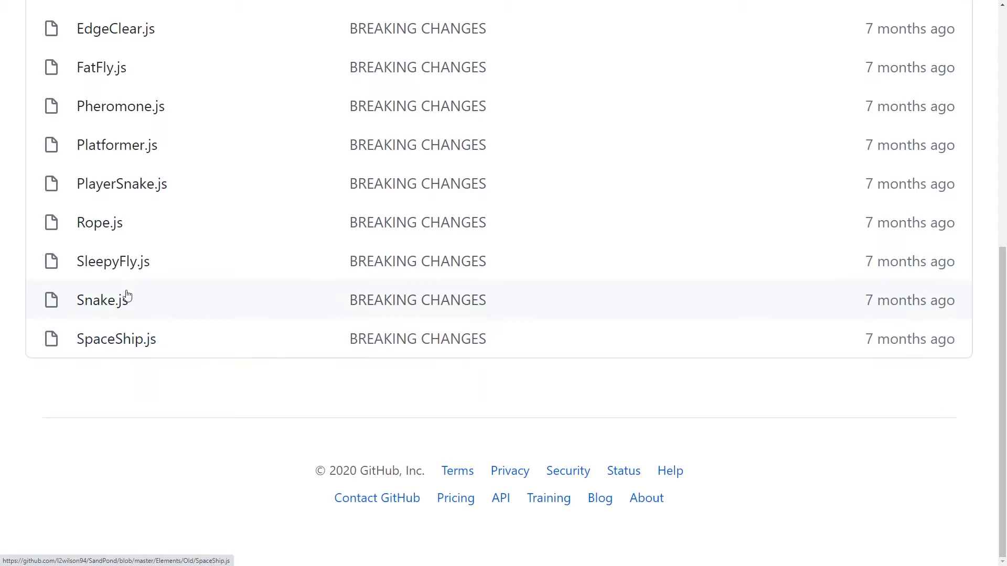
pyautogui.click(102, 300)
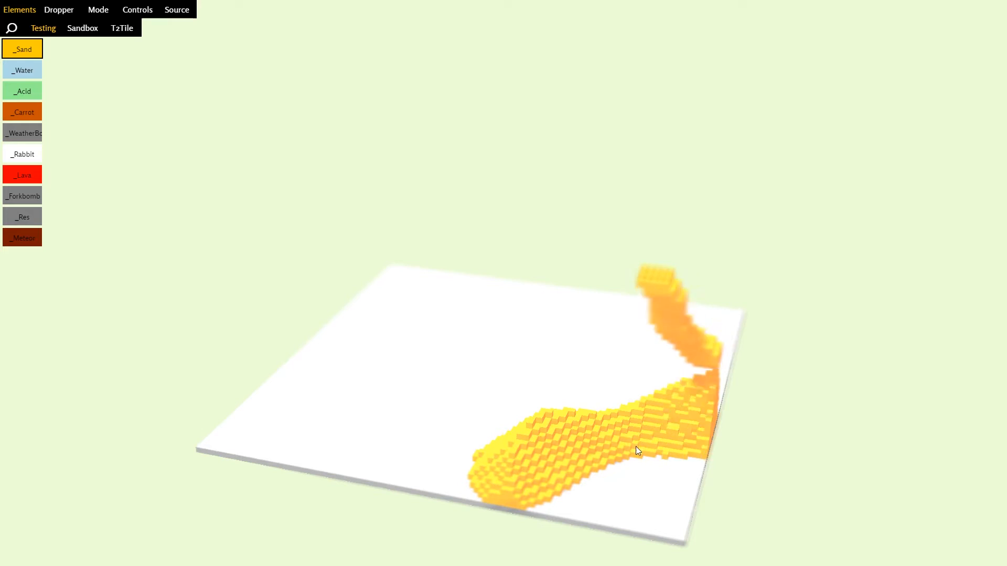
# Show the Sandbox collection and place Clay among the other elements
pyautogui.click(82, 27)
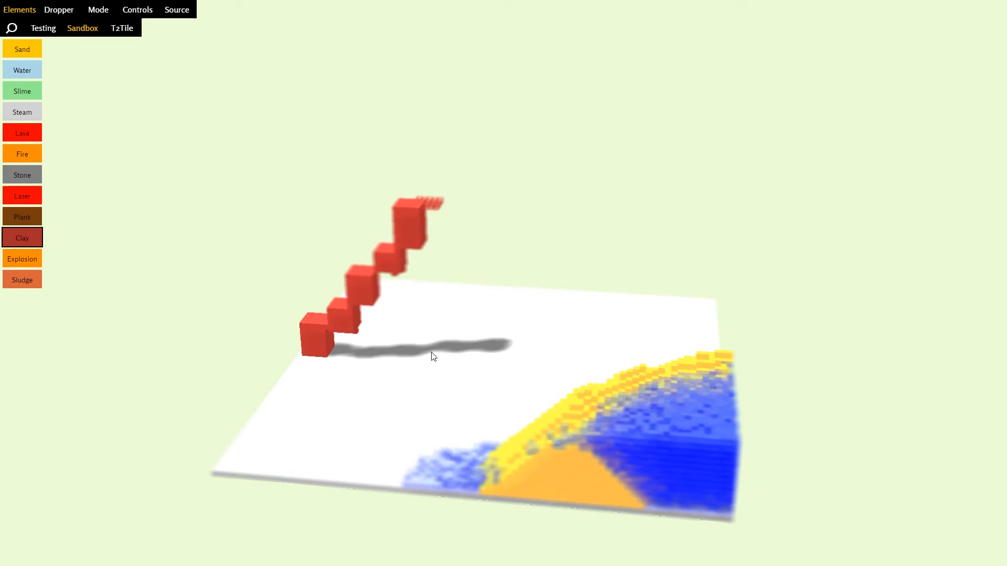